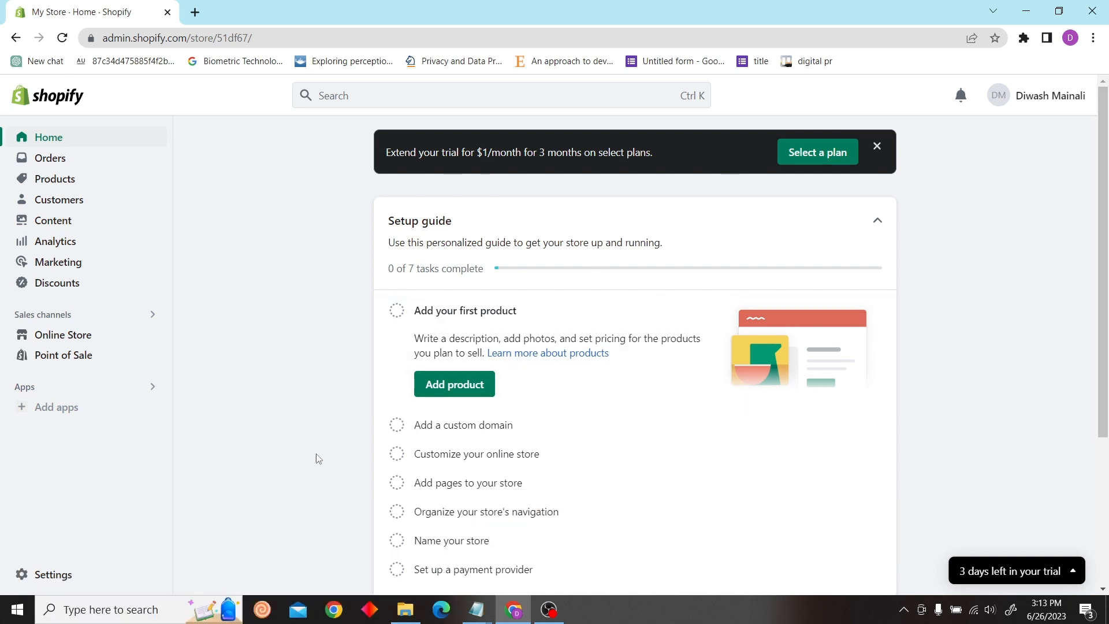
# Navigate from the store home to the Online Store's Preferences page
pyautogui.click(63, 335)
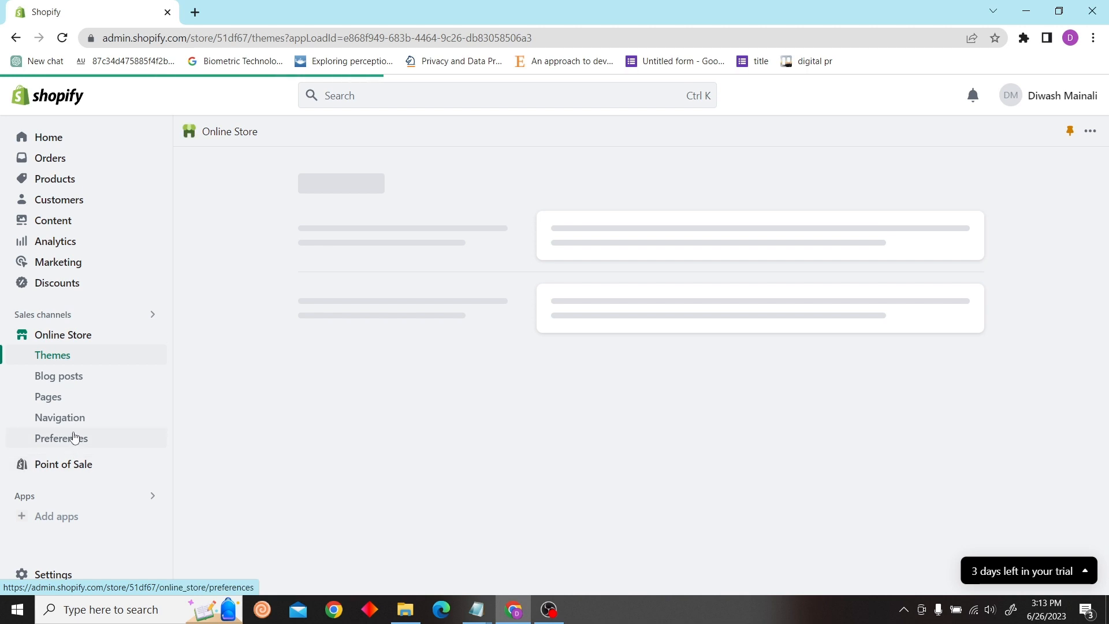
pyautogui.click(60, 438)
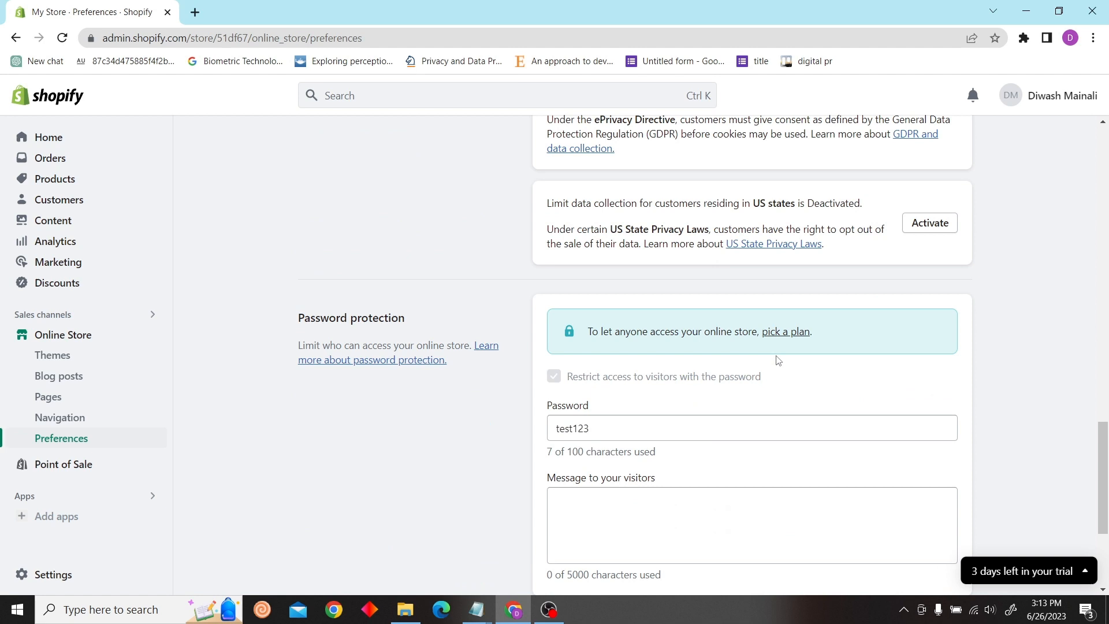
# Set the password-protection visitor message to 'store is unpublished' and save the preferences
pyautogui.scroll(-3)
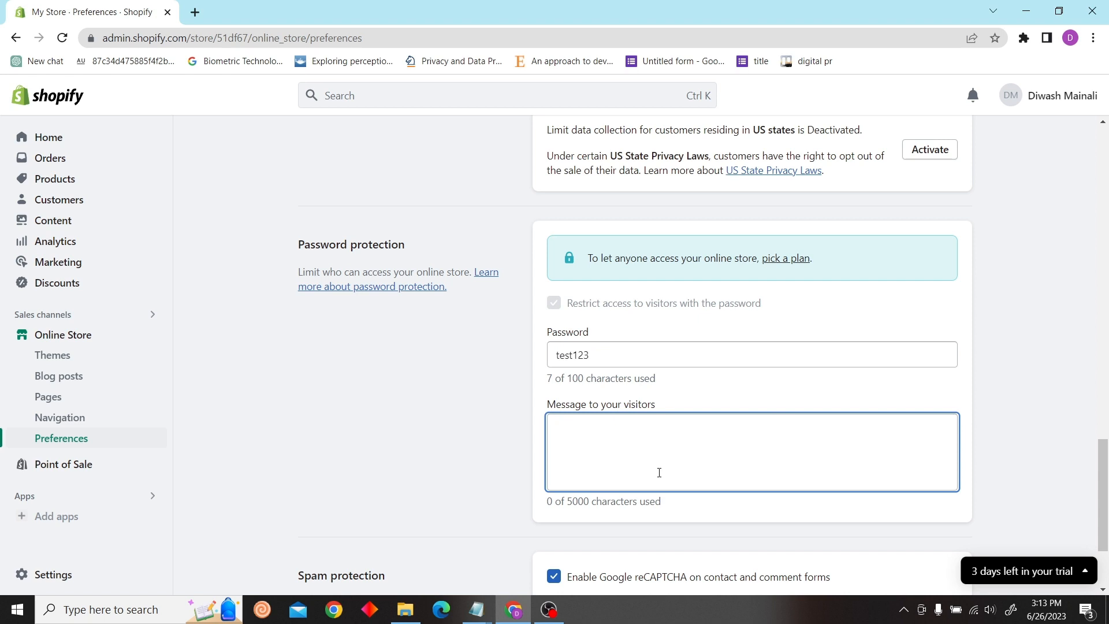
pyautogui.write('store is unp')
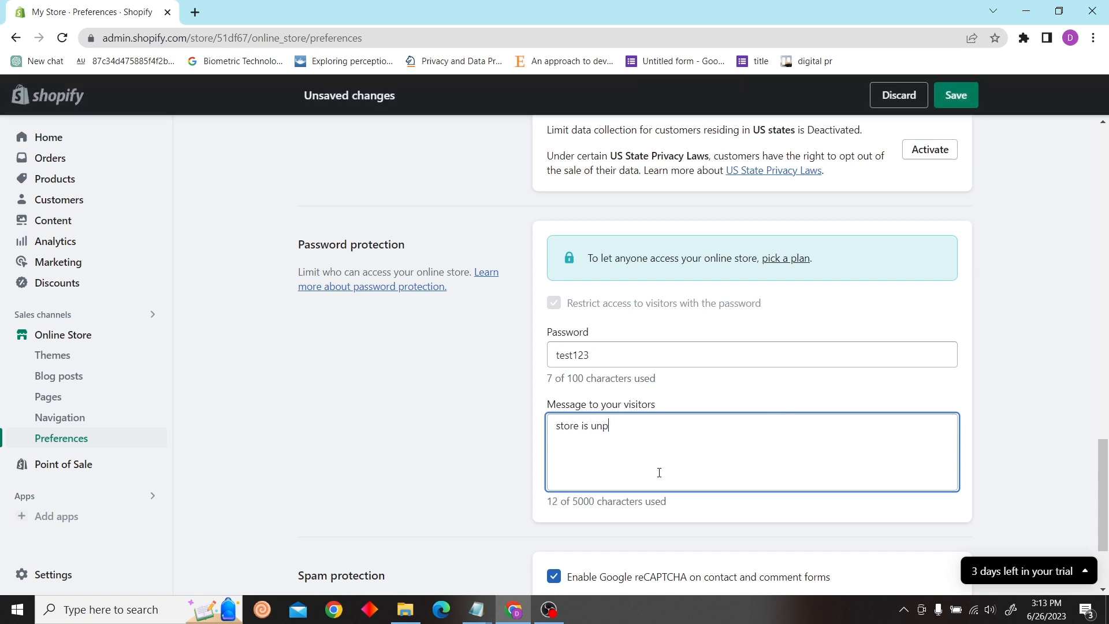
pyautogui.write('ublished')
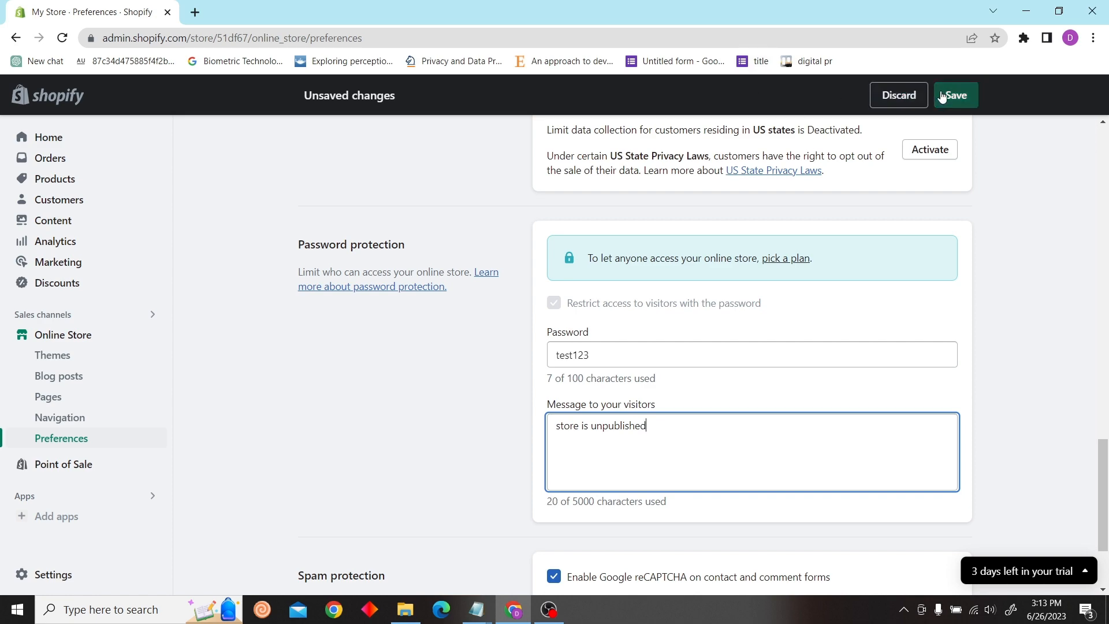
pyautogui.click(957, 95)
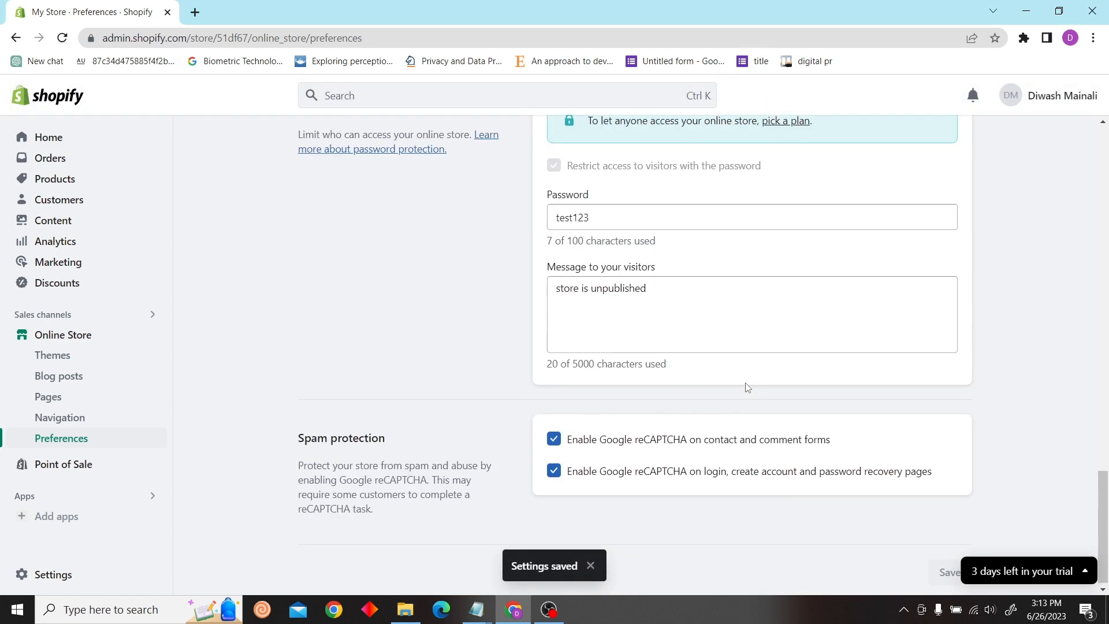